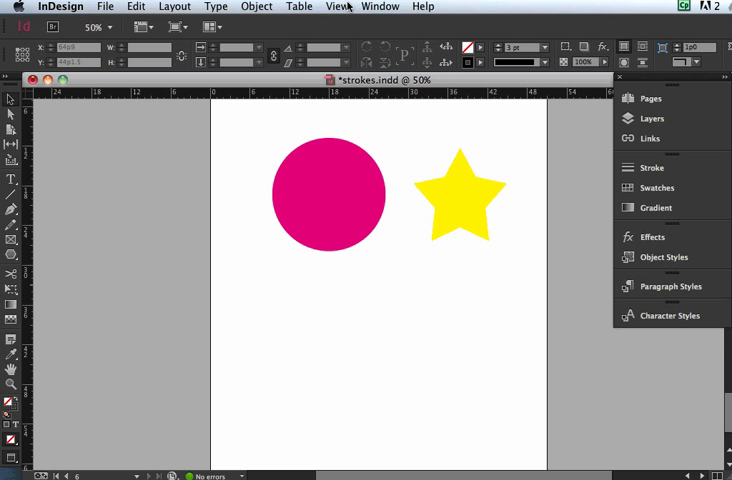
Show the Pathfinder panel via Window > Object & Layout
left_click(380, 6)
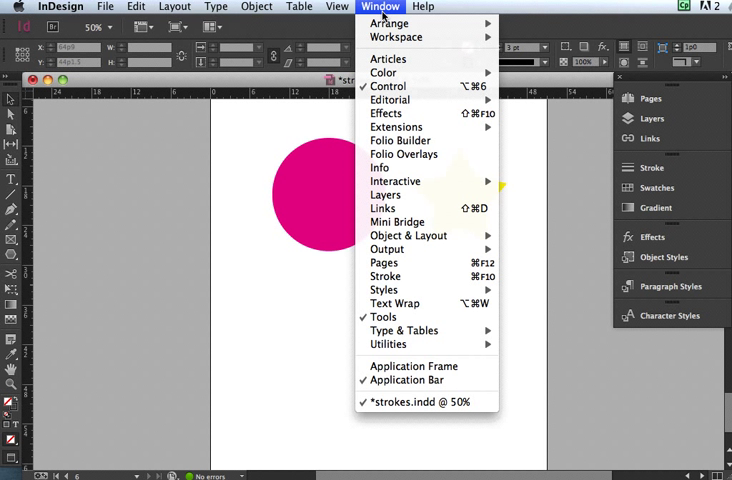
mouse_move(408, 236)
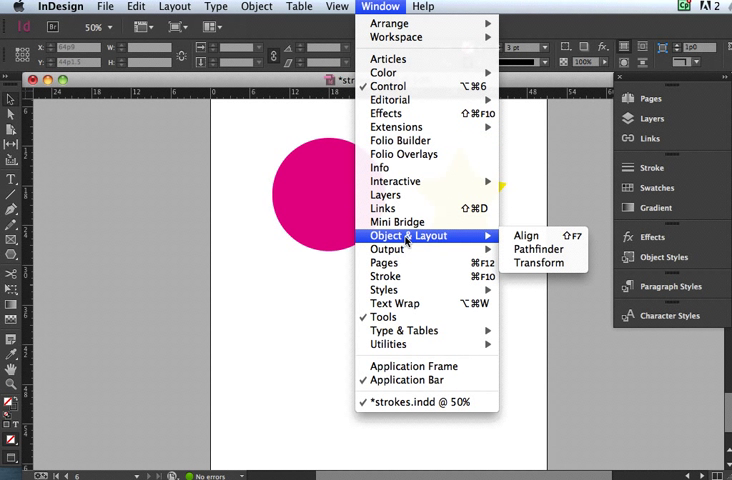
mouse_move(456, 240)
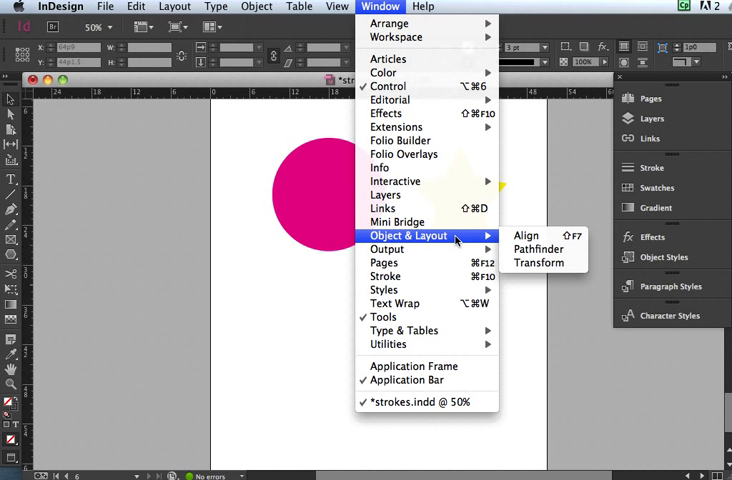
mouse_move(538, 250)
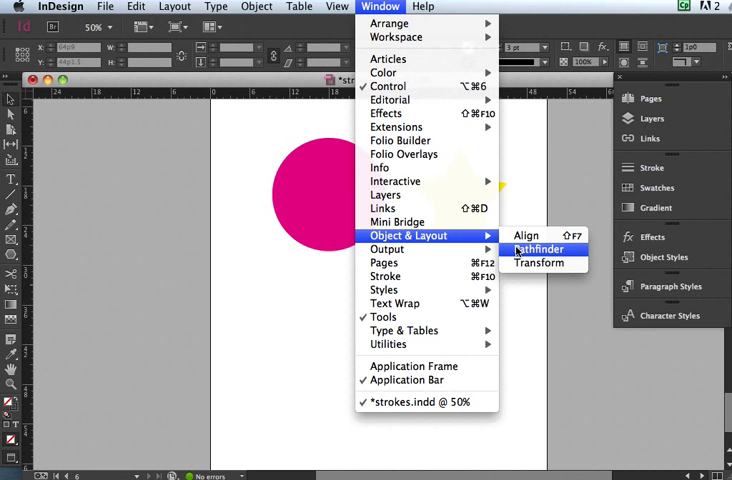
left_click(538, 250)
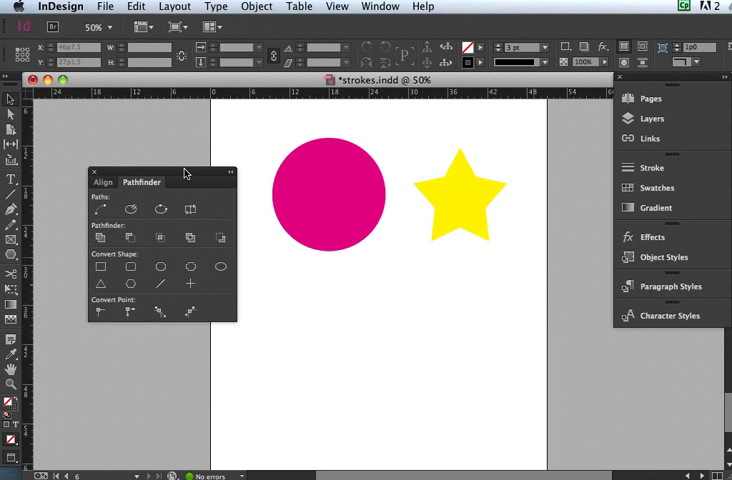
left_click_drag(184, 172, 152, 182)
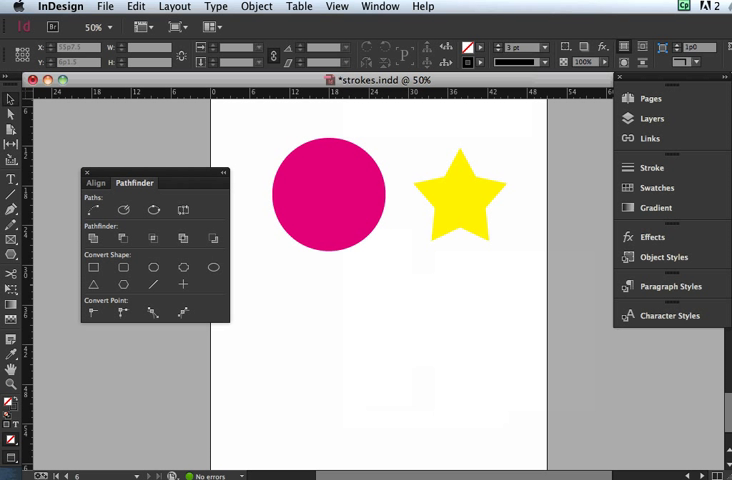
mouse_move(92, 238)
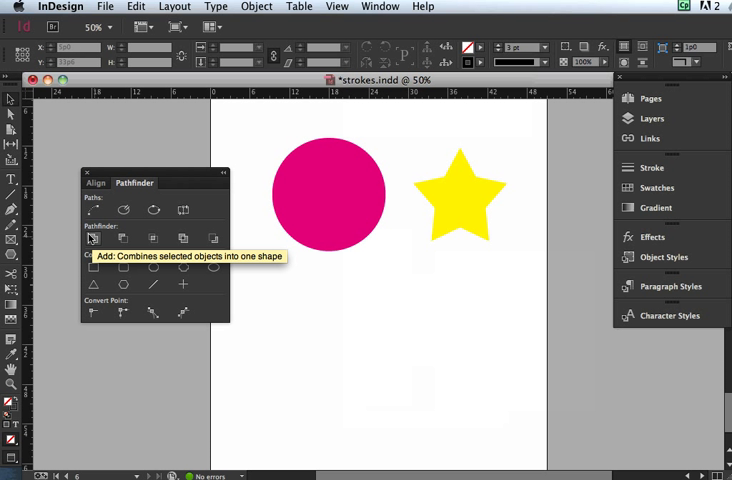
mouse_move(196, 240)
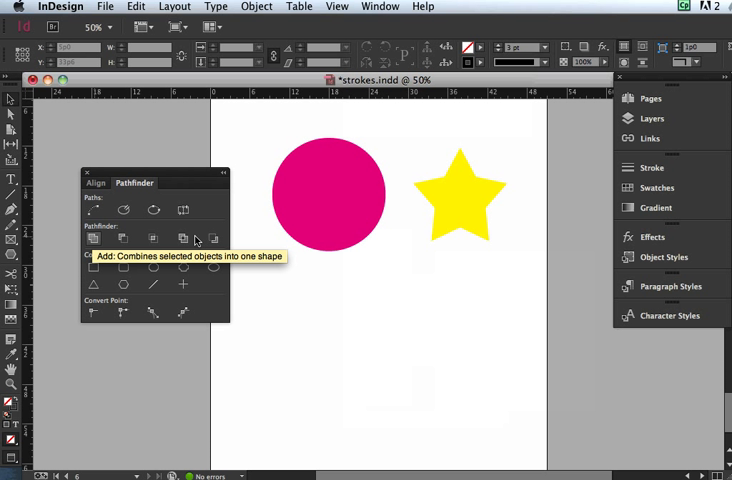
mouse_move(386, 306)
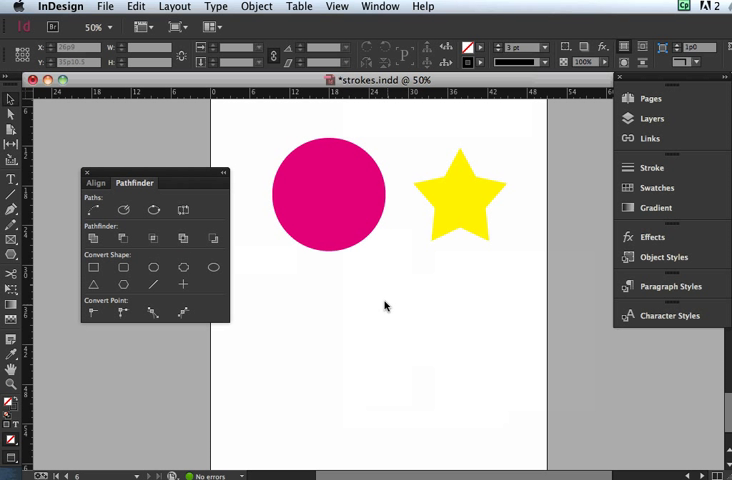
mouse_move(308, 304)
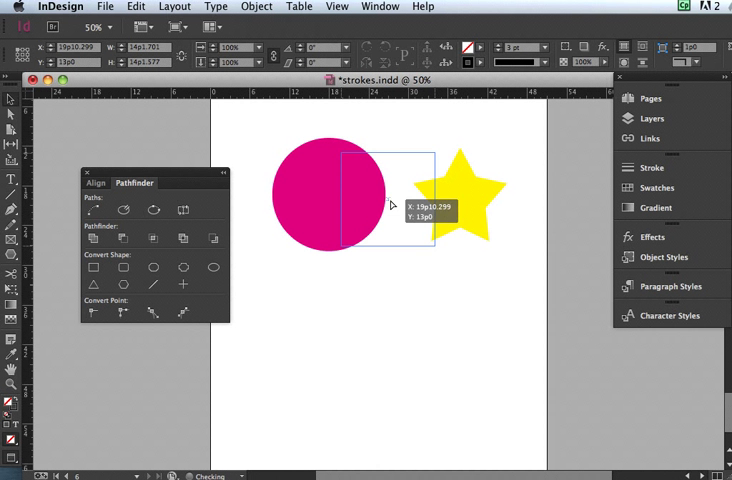
Drag the yellow star onto the circle's right edge, then deselect it
left_click_drag(390, 204, 340, 196)
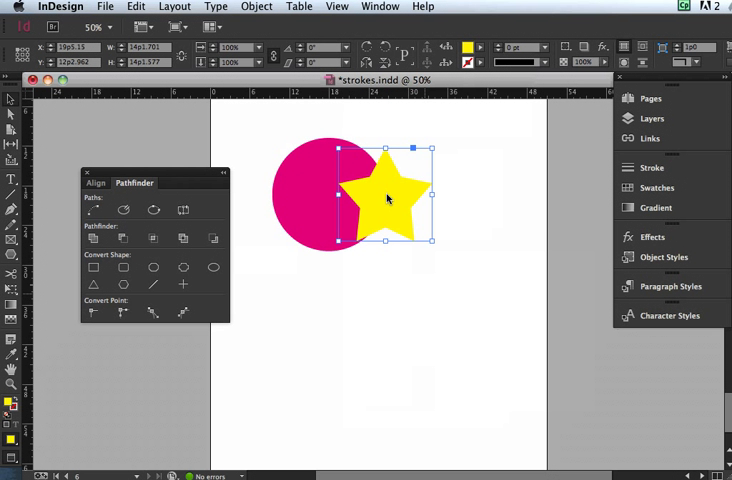
left_click(424, 296)
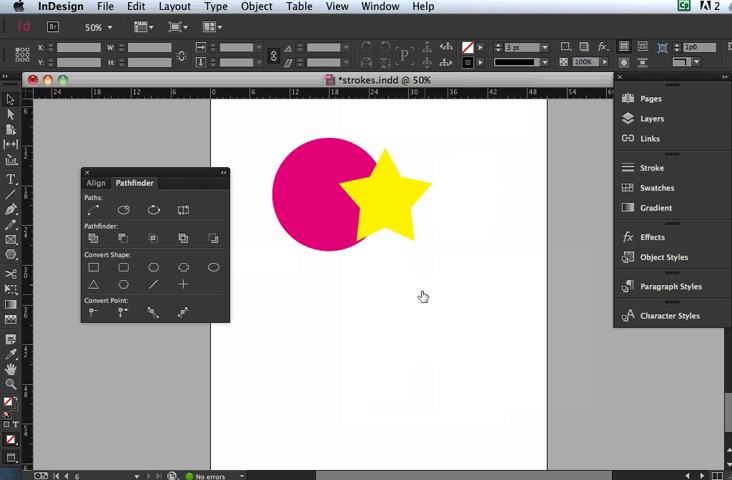
mouse_move(124, 268)
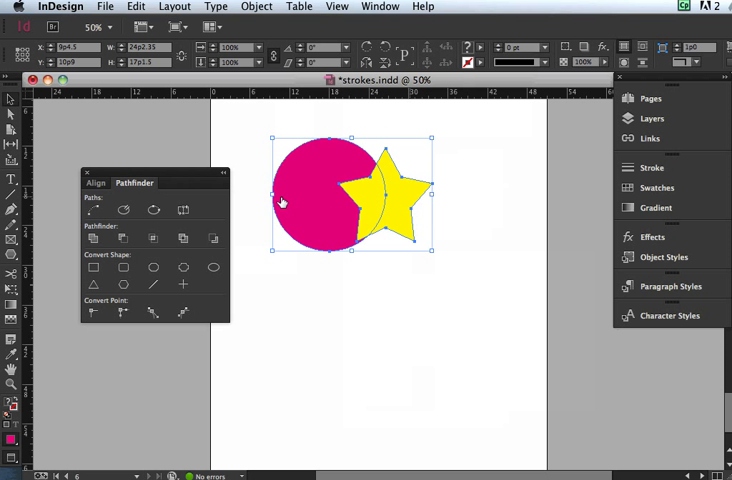
Apply Subtract from the Pathfinder panel to the selected circle and star
left_click(92, 238)
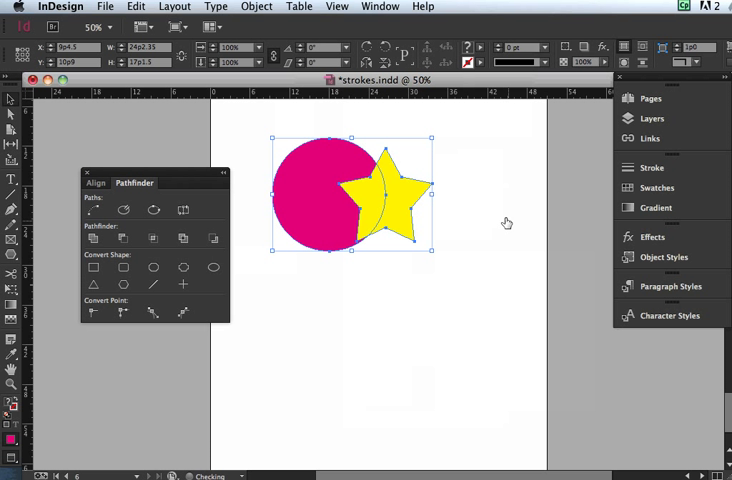
mouse_move(152, 232)
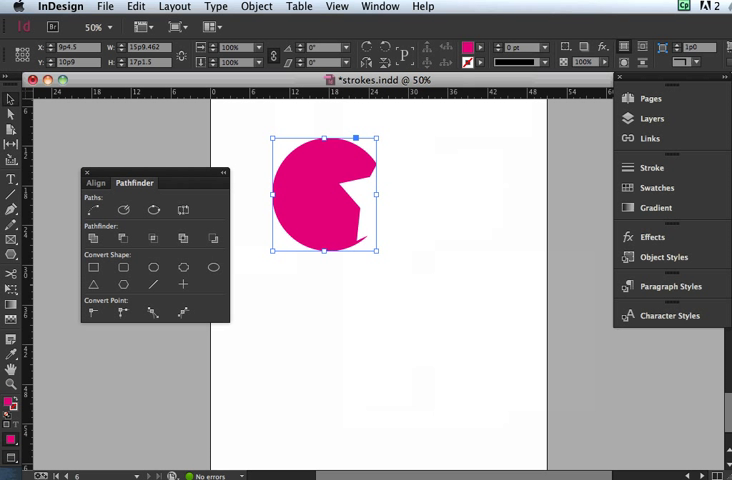
mouse_move(278, 336)
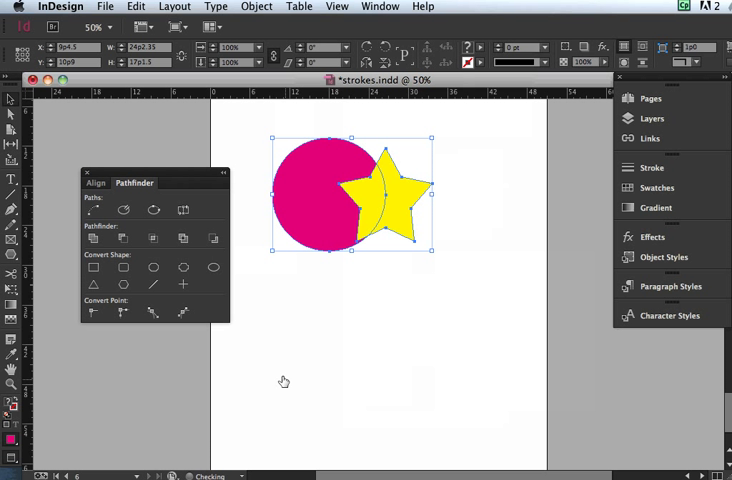
mouse_move(150, 238)
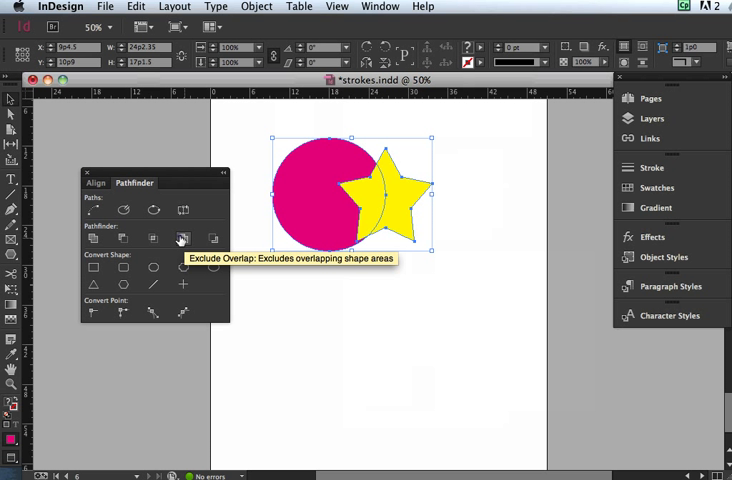
Apply Minus Back so the circle's area is cut away from the star
left_click(182, 238)
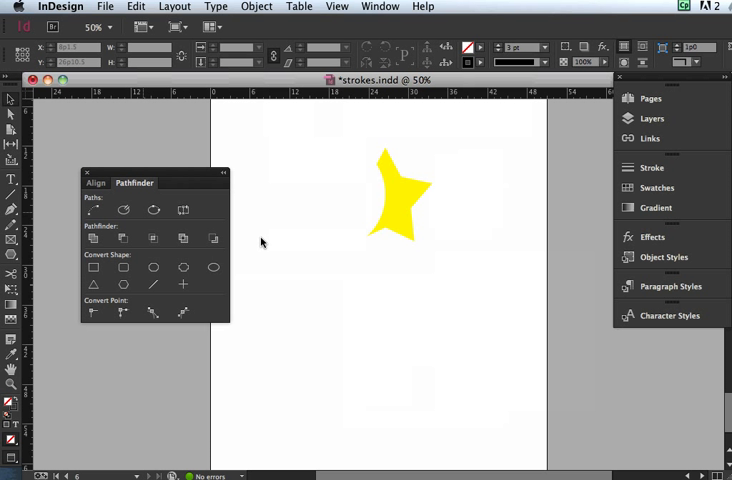
mouse_move(146, 222)
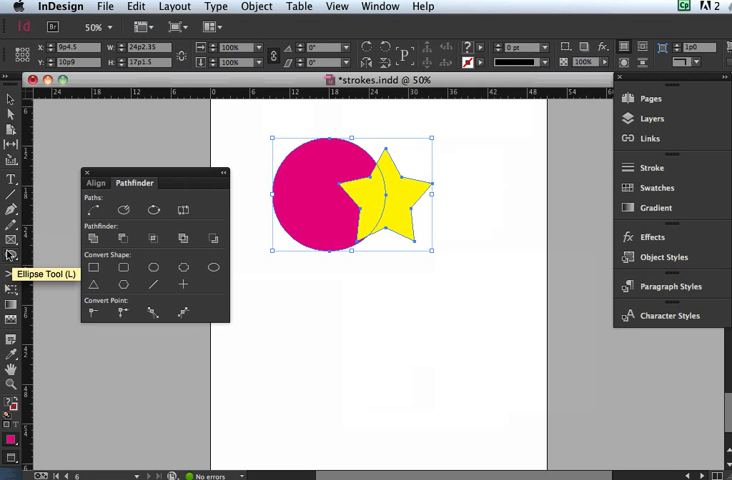
Draw a small square below the shapes and choose a green fill swatch
left_click_drag(324, 300, 360, 324)
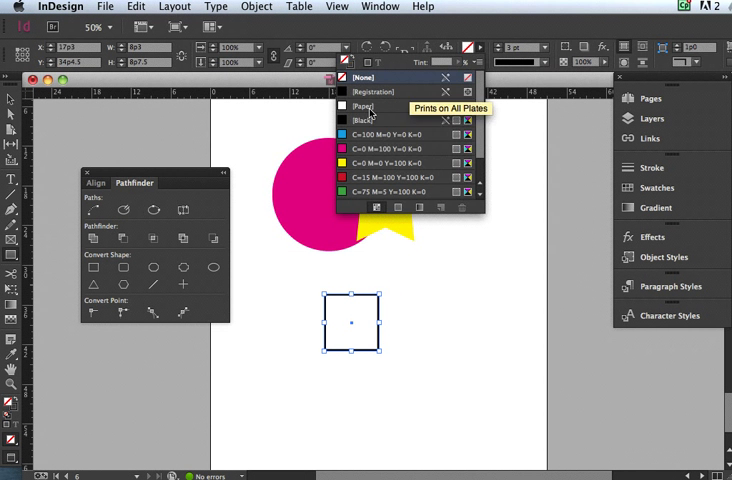
left_click(390, 192)
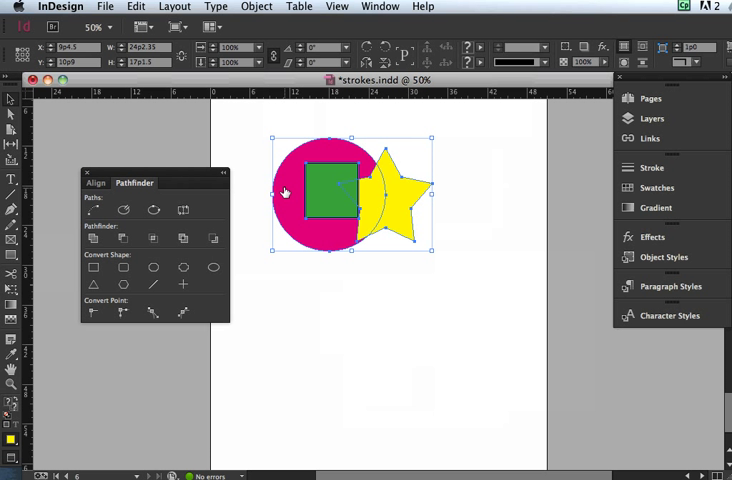
mouse_move(242, 192)
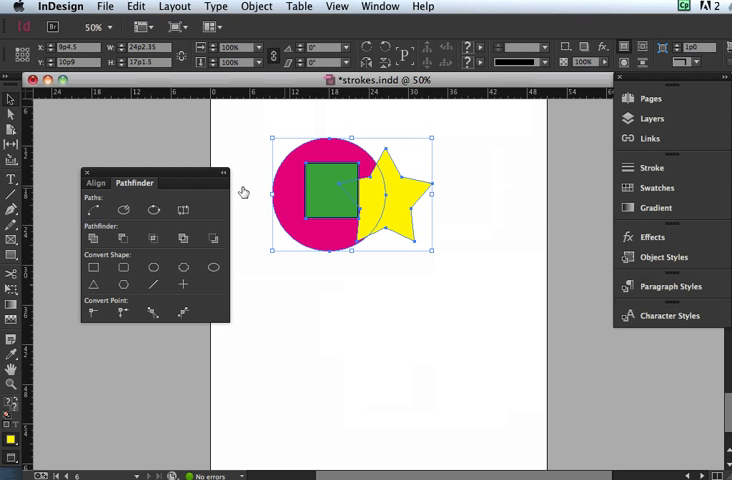
Apply Intersect to the three selected shapes, leaving a small green triangle
left_click(92, 238)
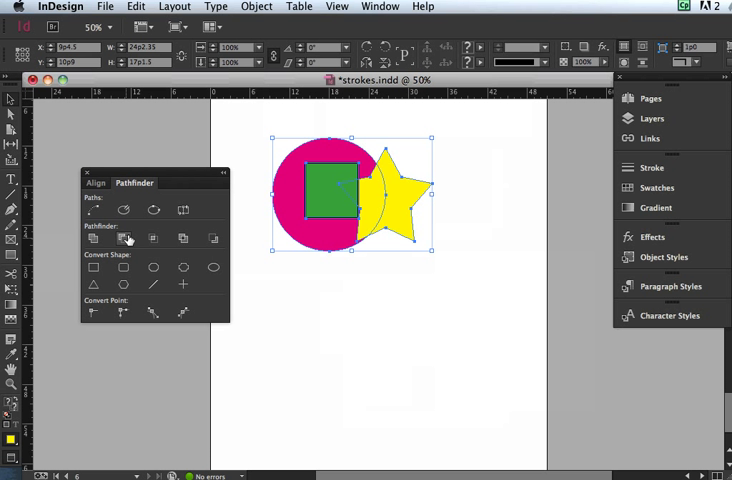
left_click(152, 238)
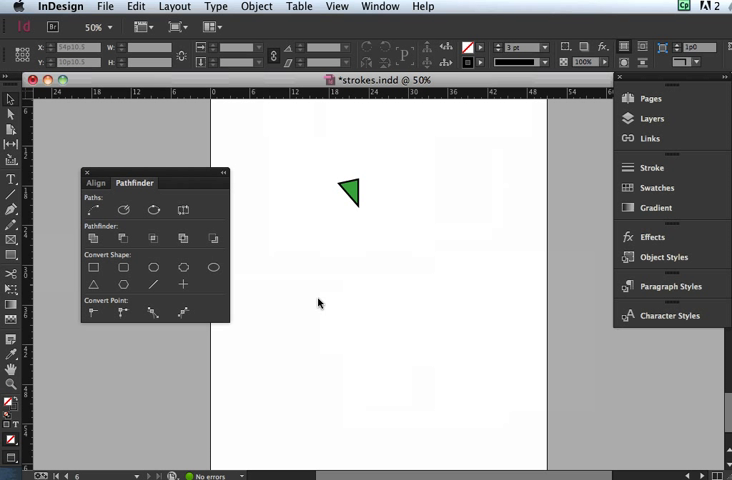
mouse_move(540, 260)
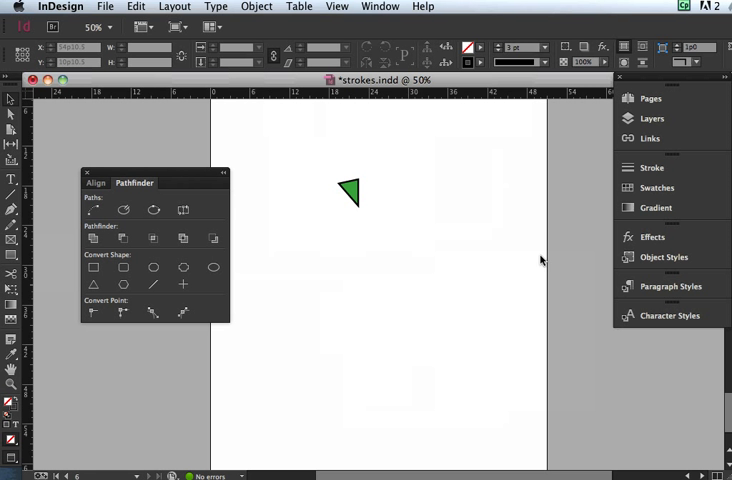